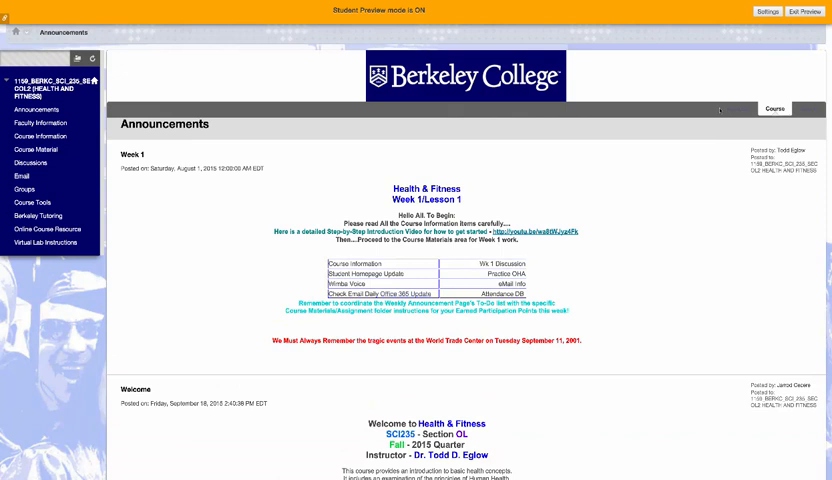
mouse_move(360, 132)
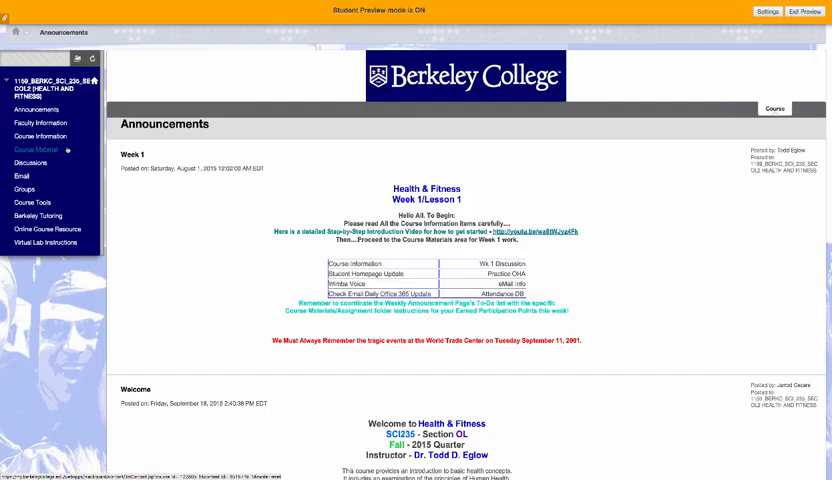
- Navigate Course Material > Week 1 - Intro Material > Assignments > Week 1 Discussion - Points to reach SA - Wk 1
left_click(36, 148)
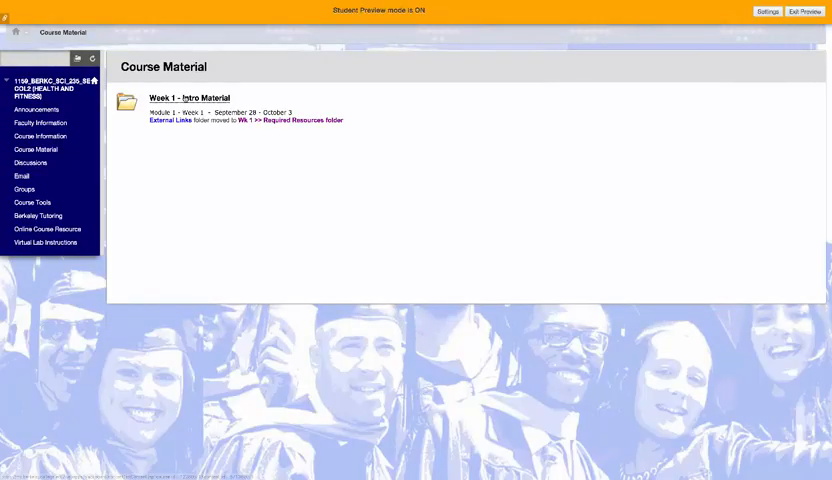
left_click(192, 98)
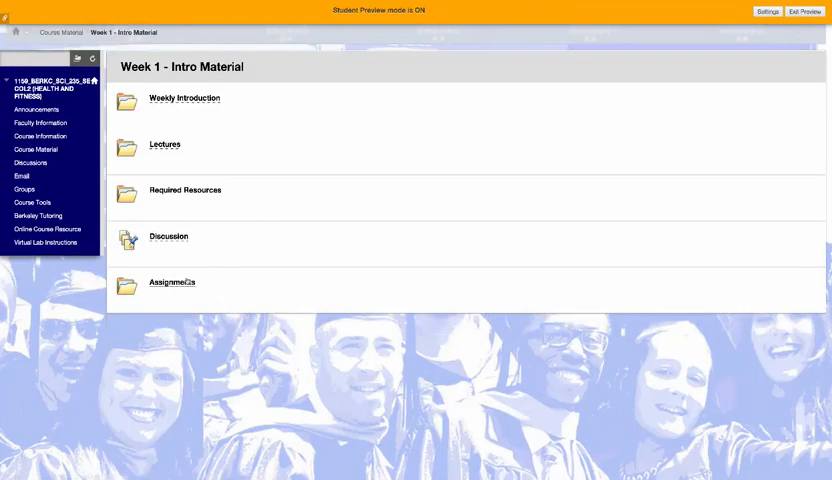
left_click(174, 282)
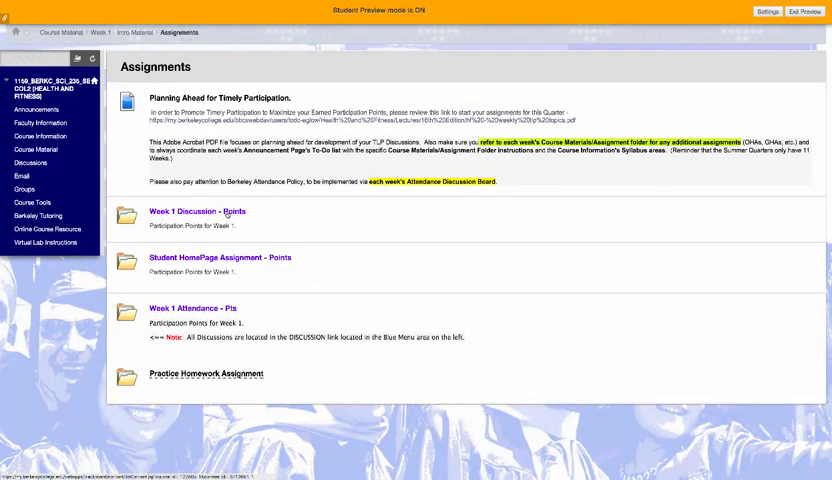
left_click(192, 212)
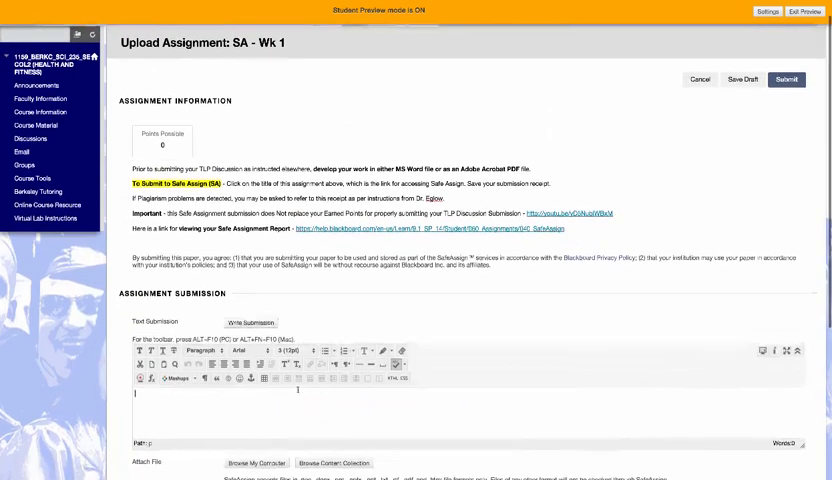
- Enter the sentence about testing SafeAssign to prevent plagiarism in the Text Submission box
type("This is a")
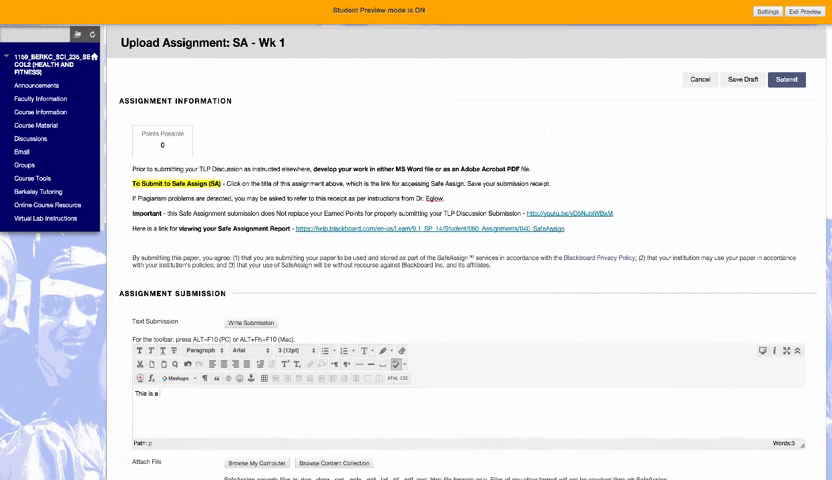
type("test for posting Safe Assign to prevent Plagiar")
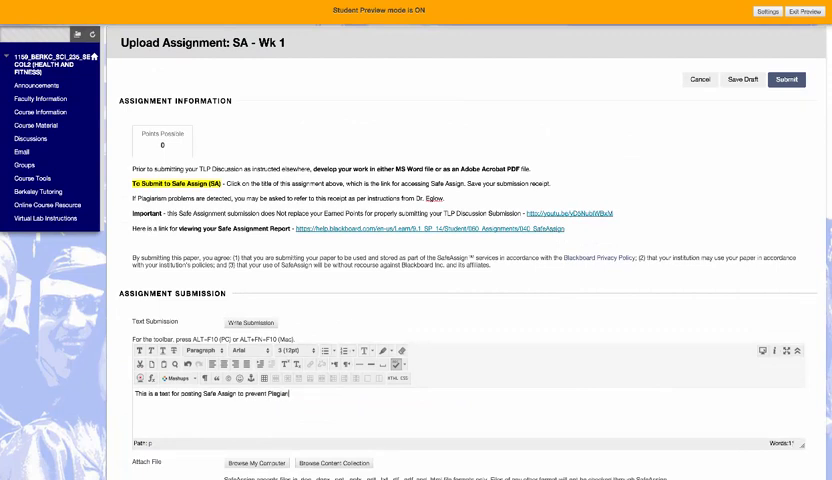
type("sm.")
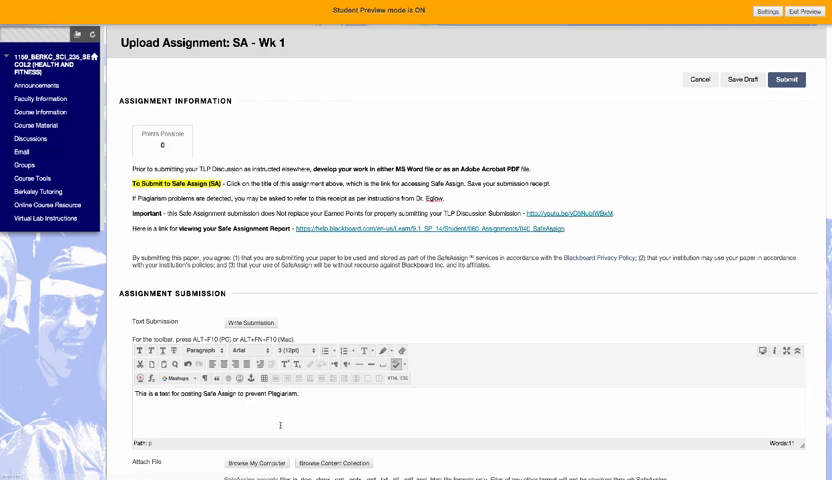
scroll("down", 3)
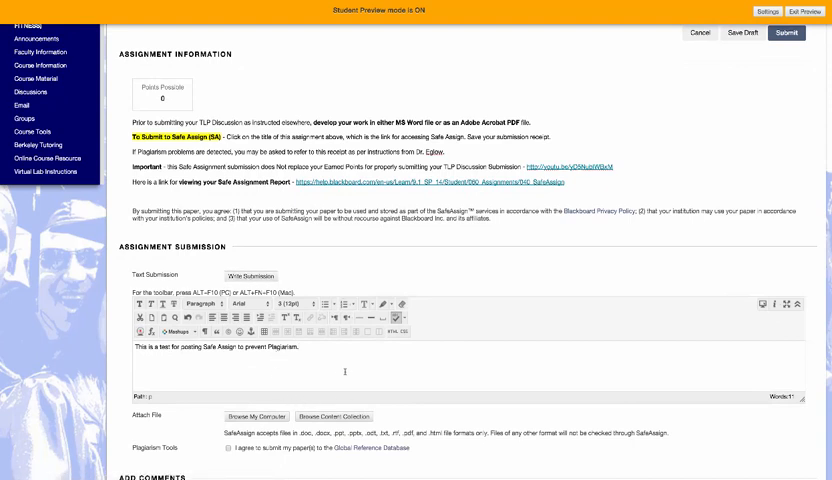
scroll("down", 3)
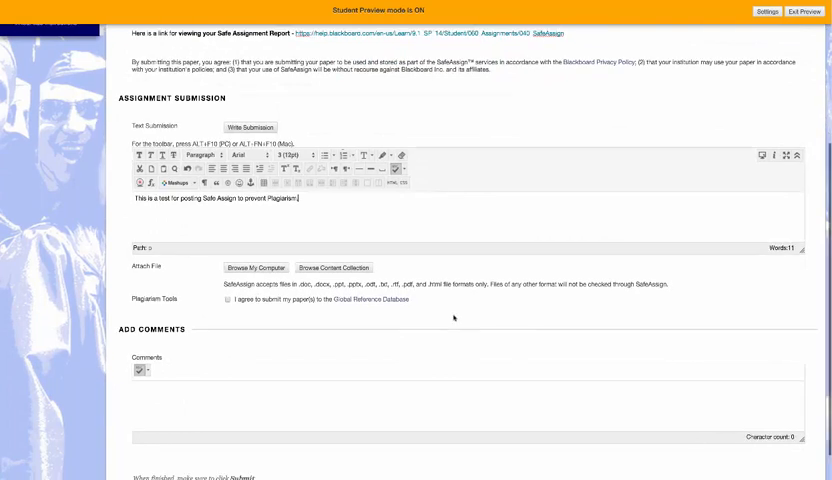
scroll("down", 3)
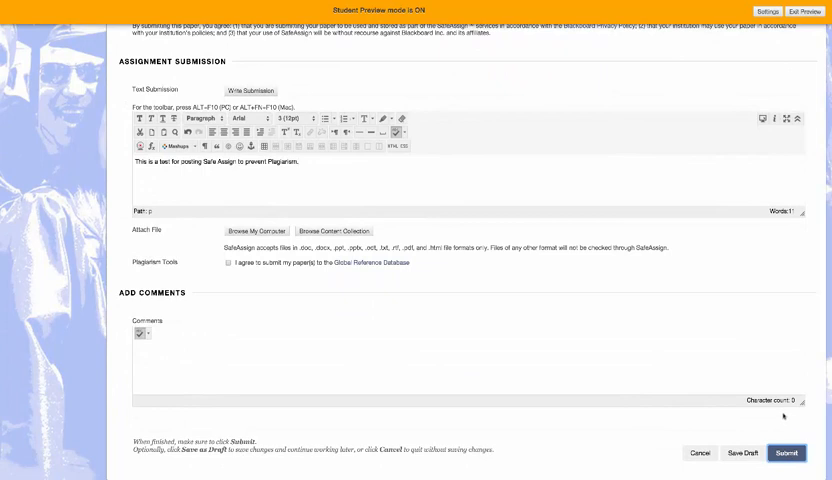
- Submit the SA - Wk 1 assignment with the entered text
left_click(786, 452)
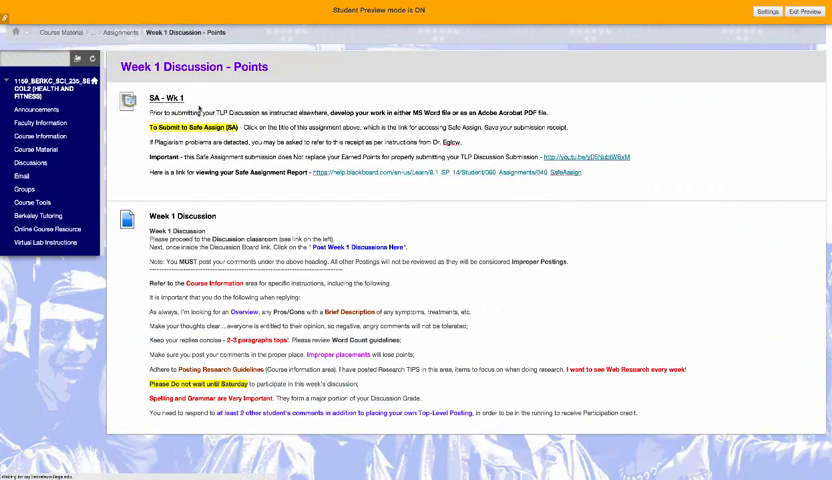
- View the SA - Wk 1 submission's SafeAssign originality report showing 0% match
left_click(148, 96)
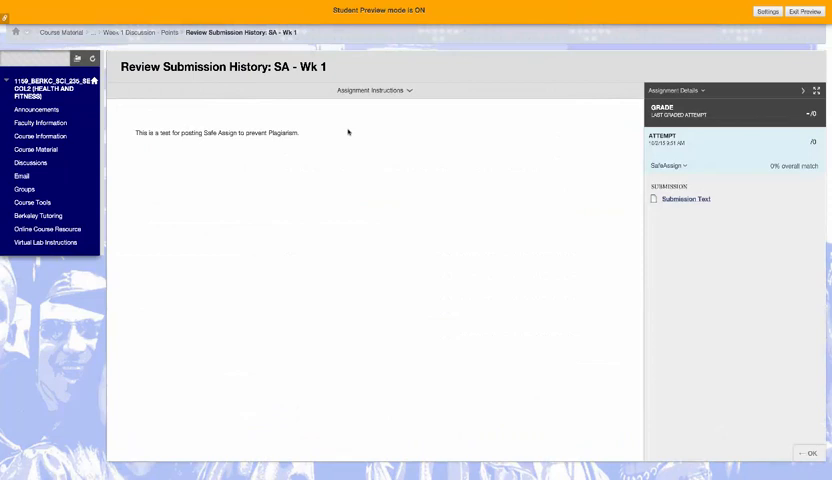
mouse_move(786, 166)
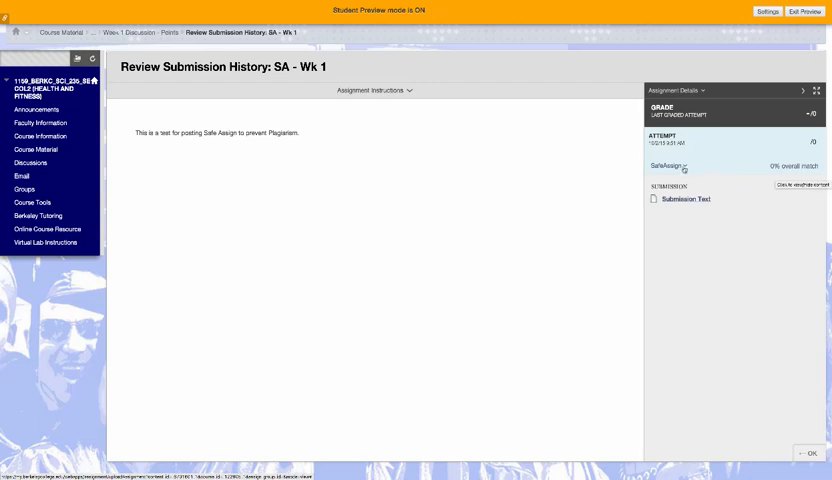
left_click(684, 164)
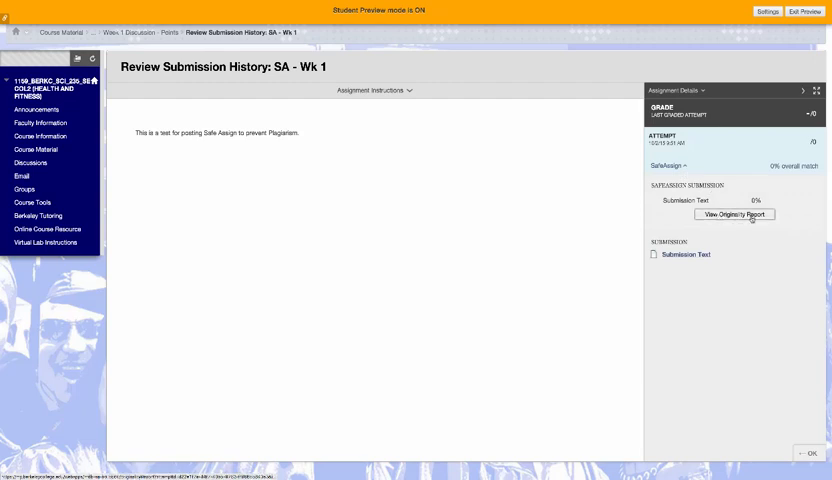
left_click(736, 214)
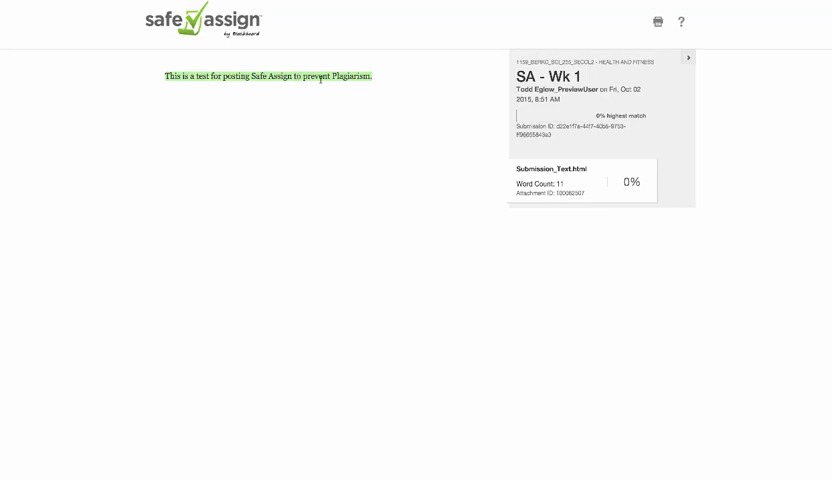
mouse_move(582, 184)
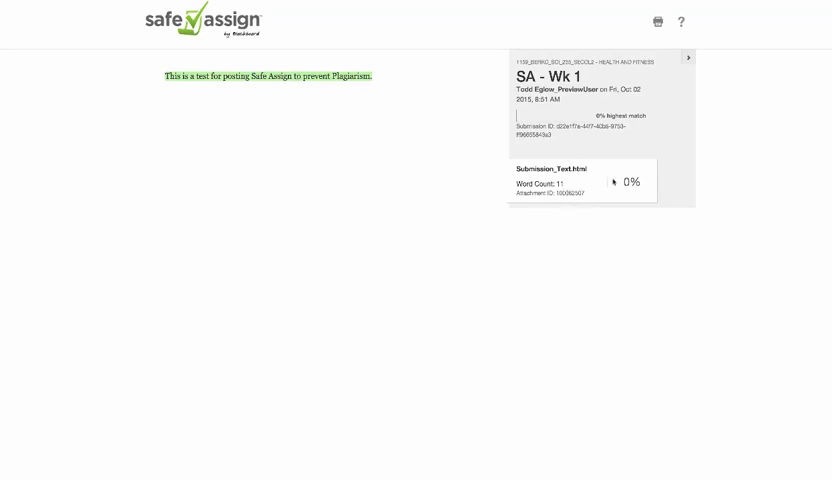
mouse_move(260, 98)
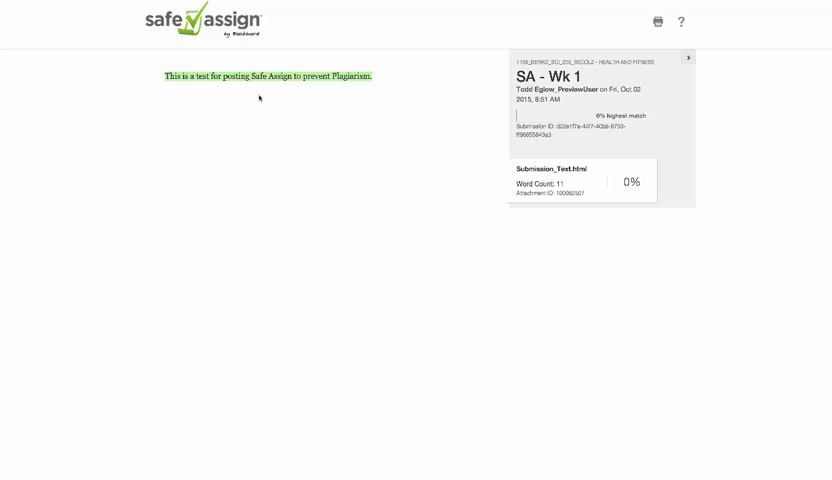